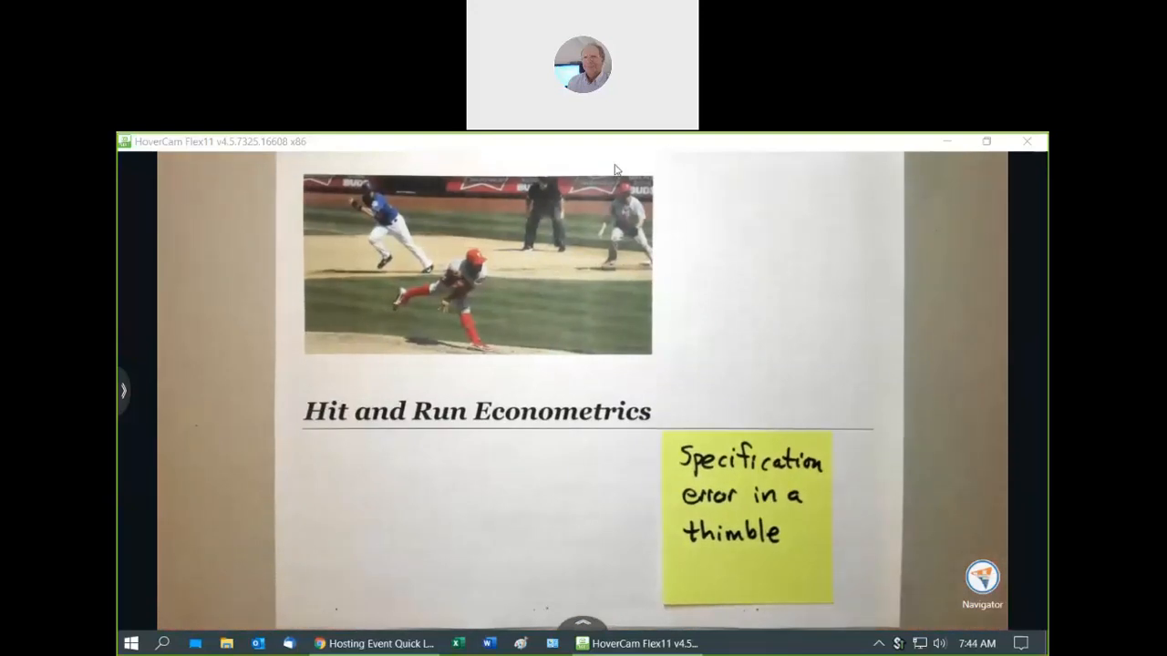
pyautogui.moveTo(727, 335)
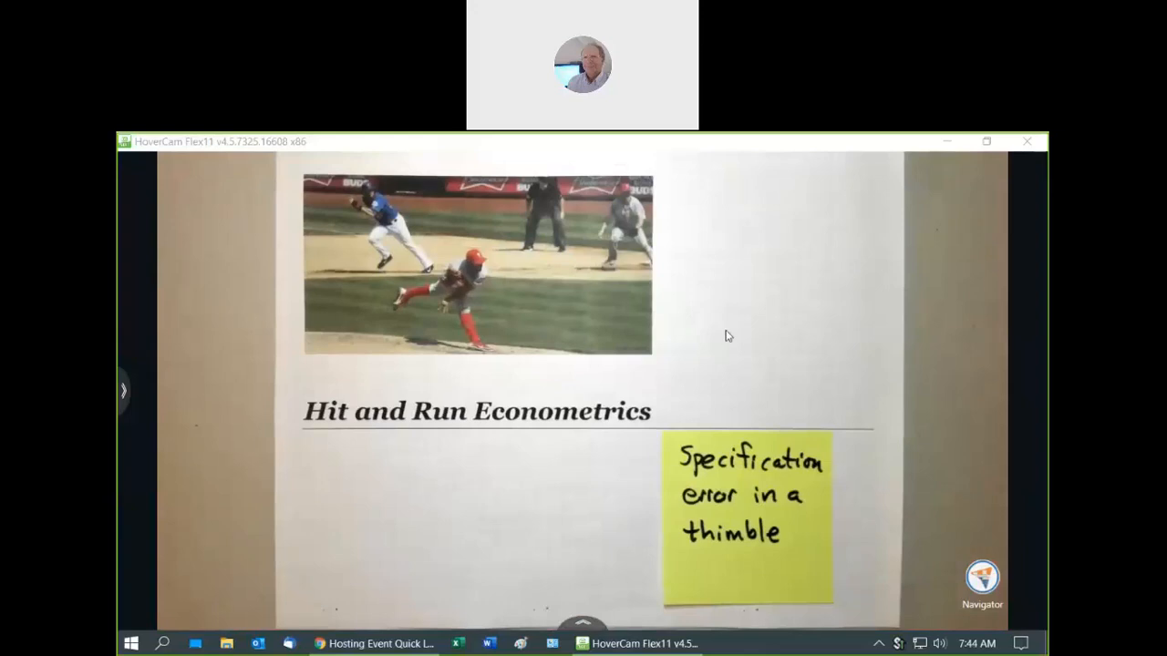